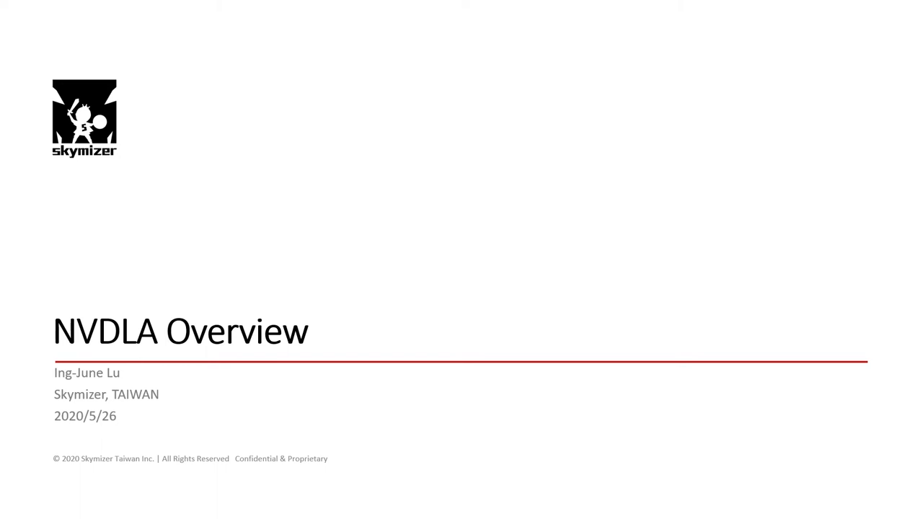
Reveal the NVDLA Story bullets through 'official release in September, 2017' on slide 3
key(Right)
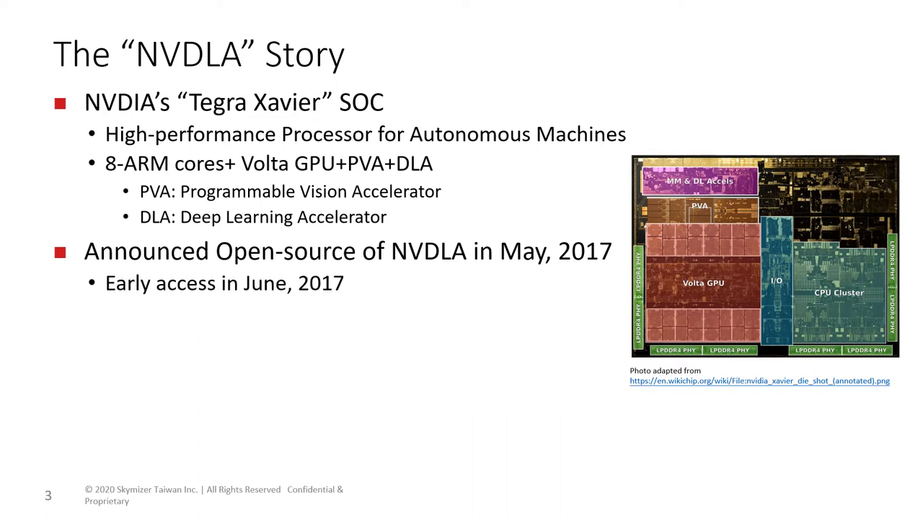
text(official release in September, 2017)
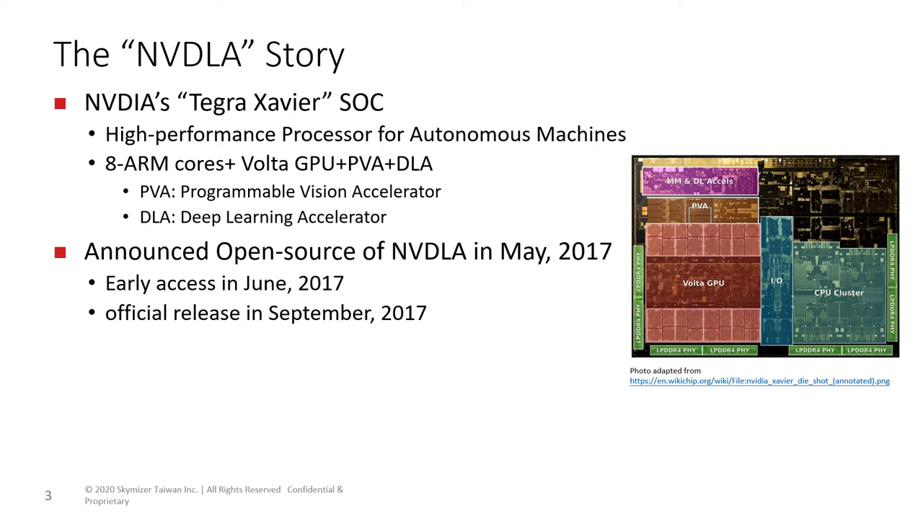